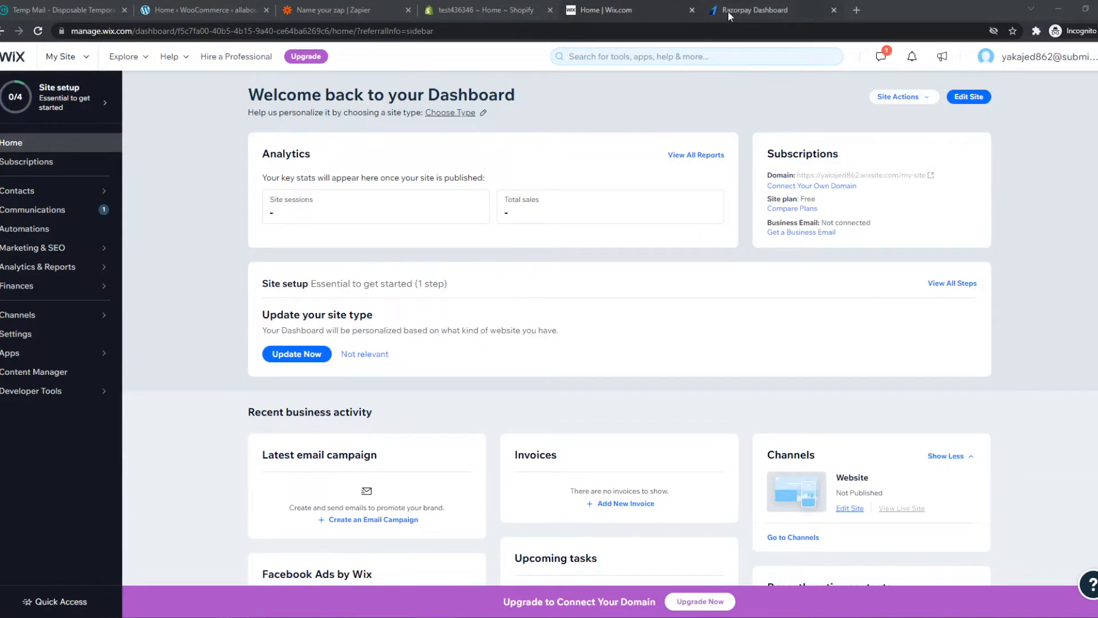
# Switch between the Wix site dashboard and the Razorpay test-mode dashboard browser tabs.
pyautogui.click(753, 11)
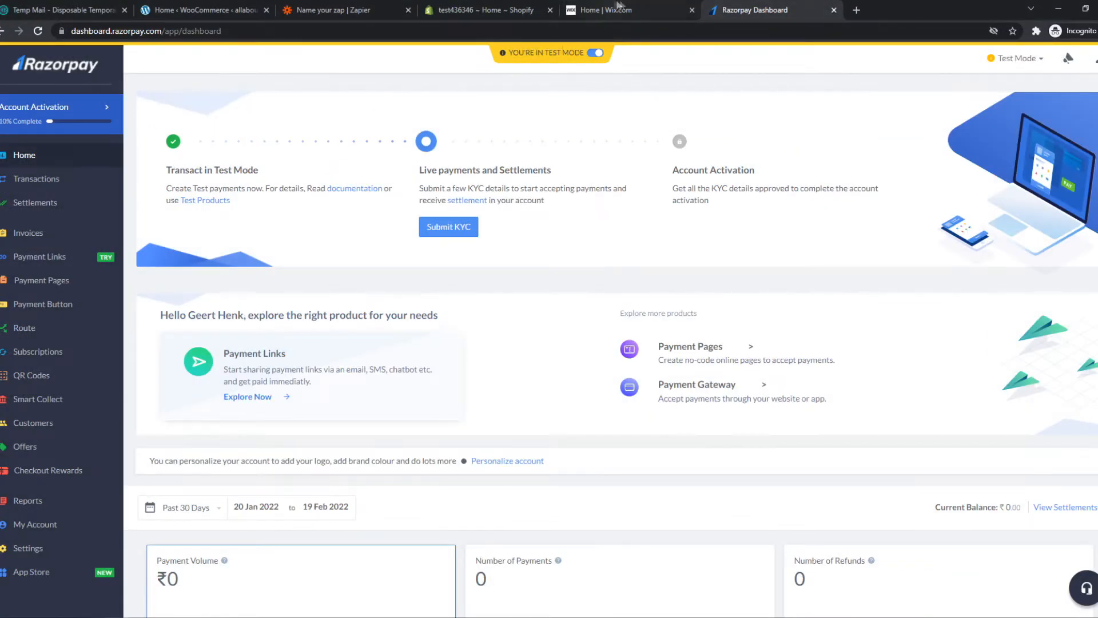
pyautogui.click(626, 10)
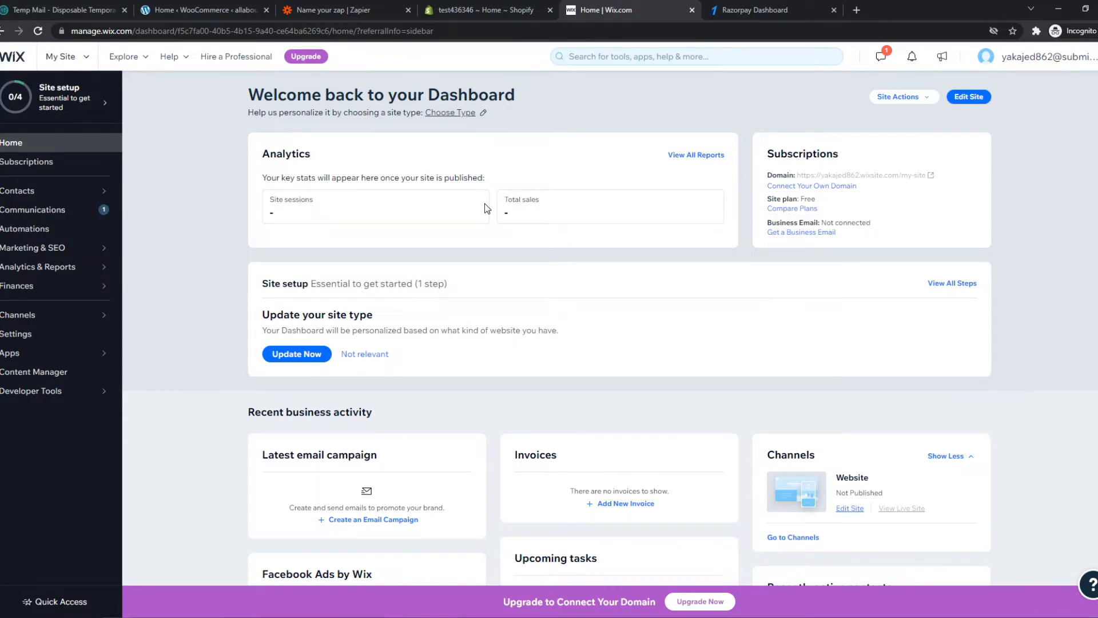
pyautogui.moveTo(621, 190)
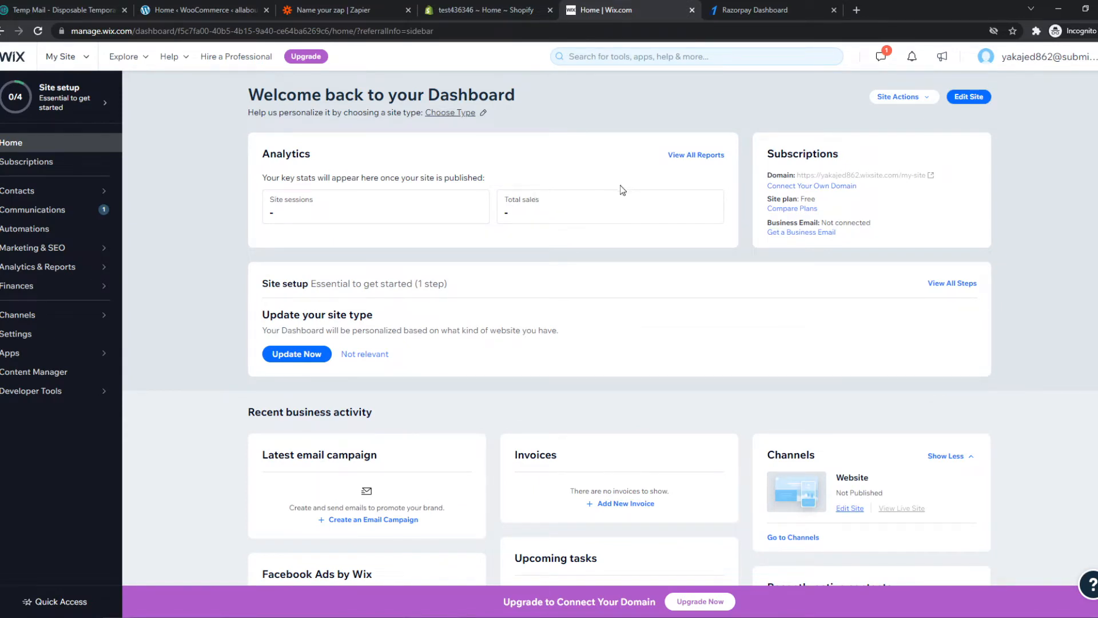
pyautogui.moveTo(628, 109)
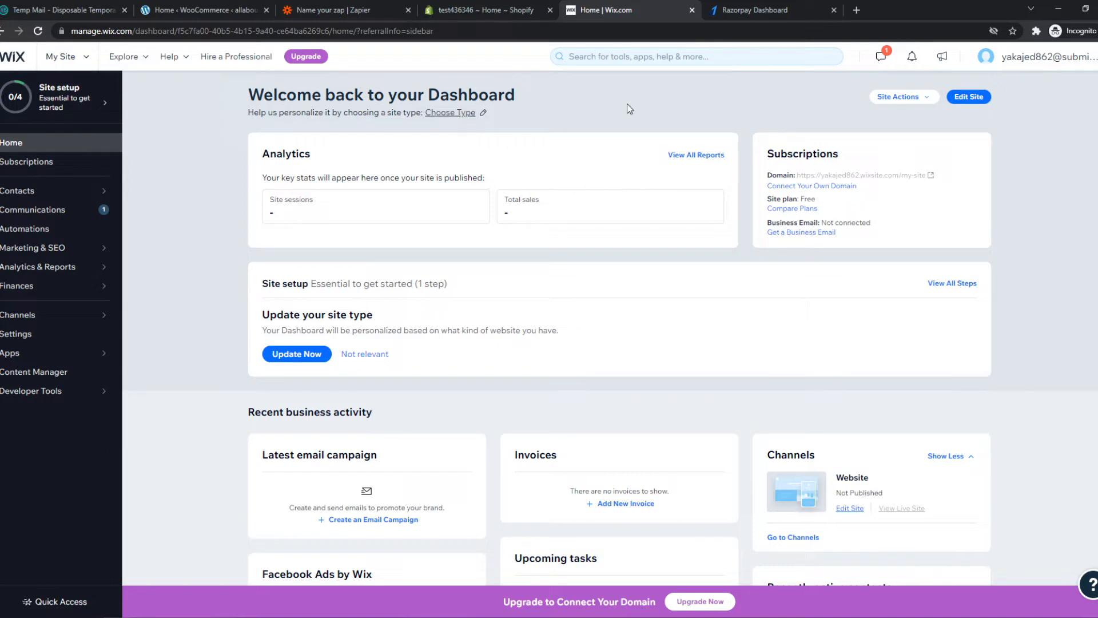
pyautogui.click(760, 10)
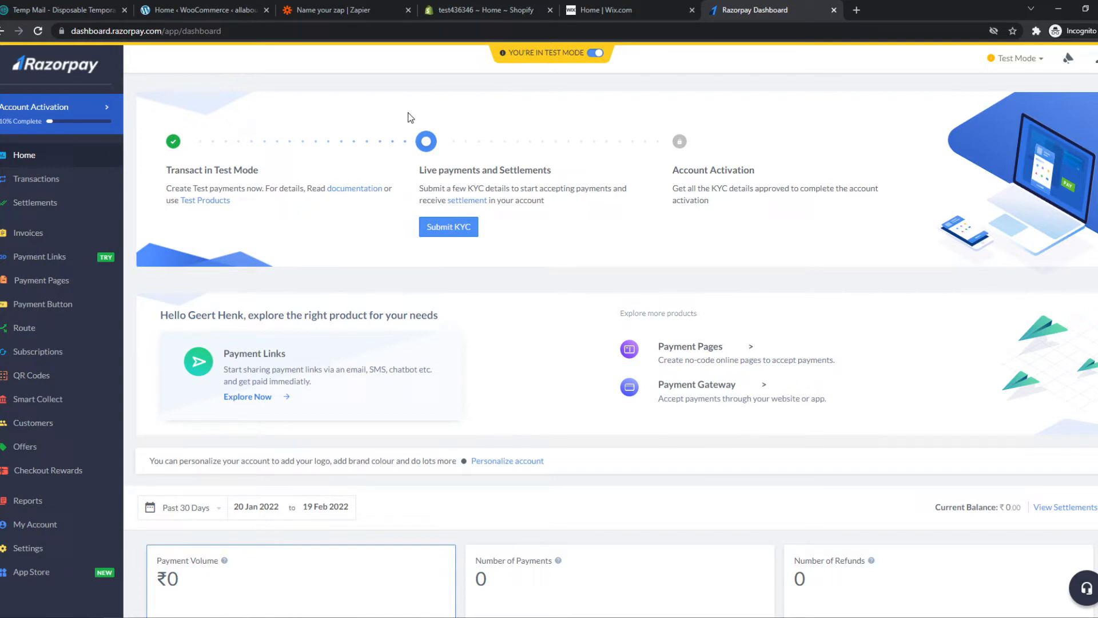
pyautogui.moveTo(548, 295)
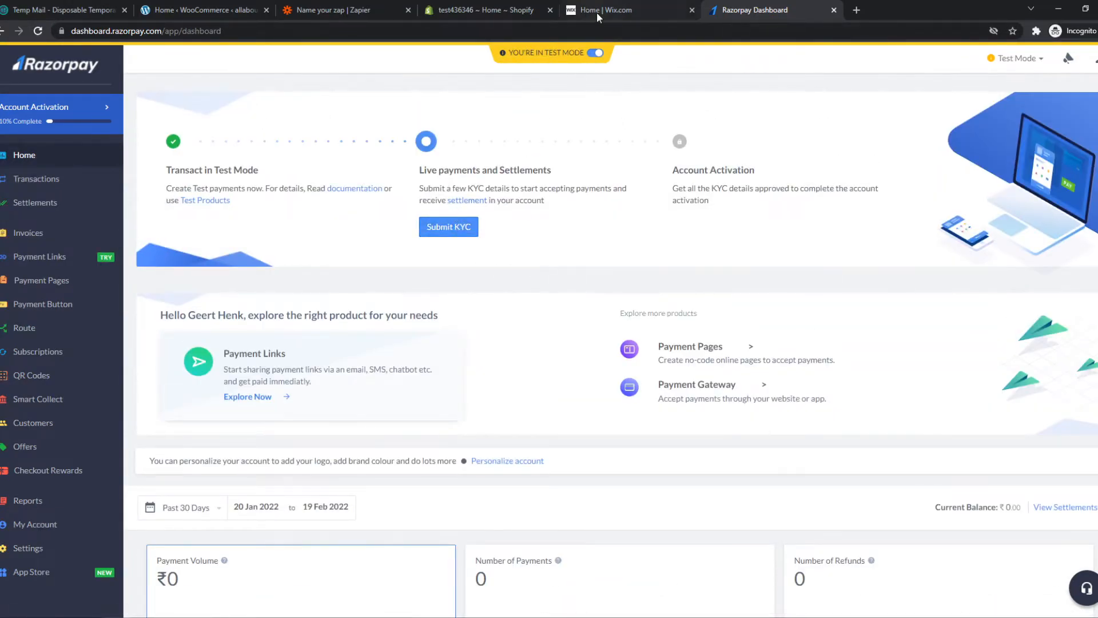
# Search the Wix dashboard for 'payment' and go to the Accept Payments settings.
pyautogui.click(616, 10)
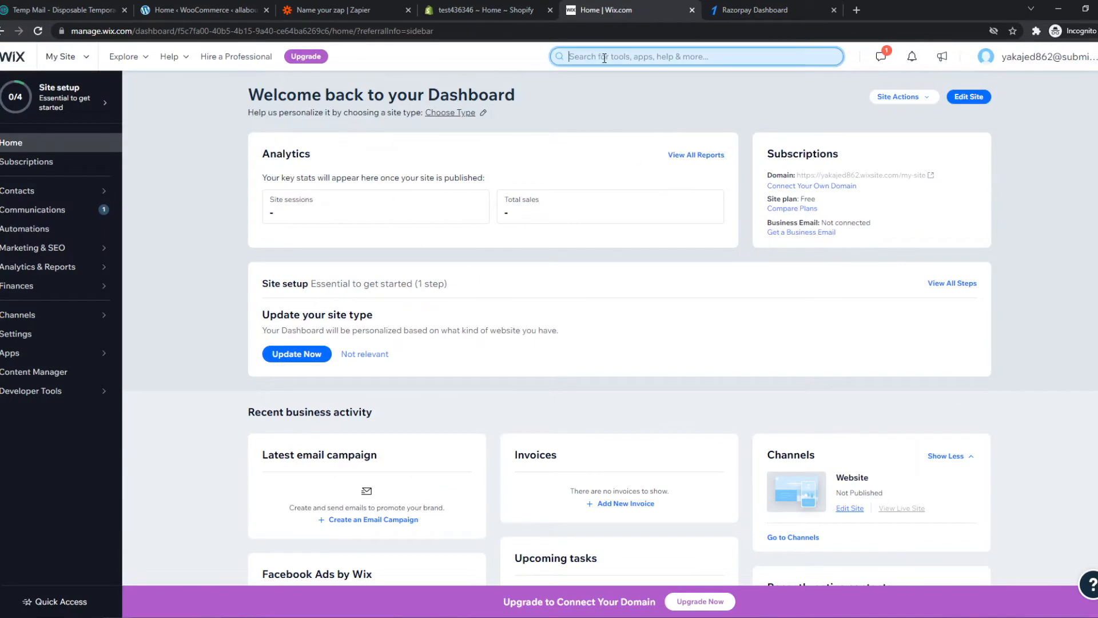
pyautogui.write('payment')
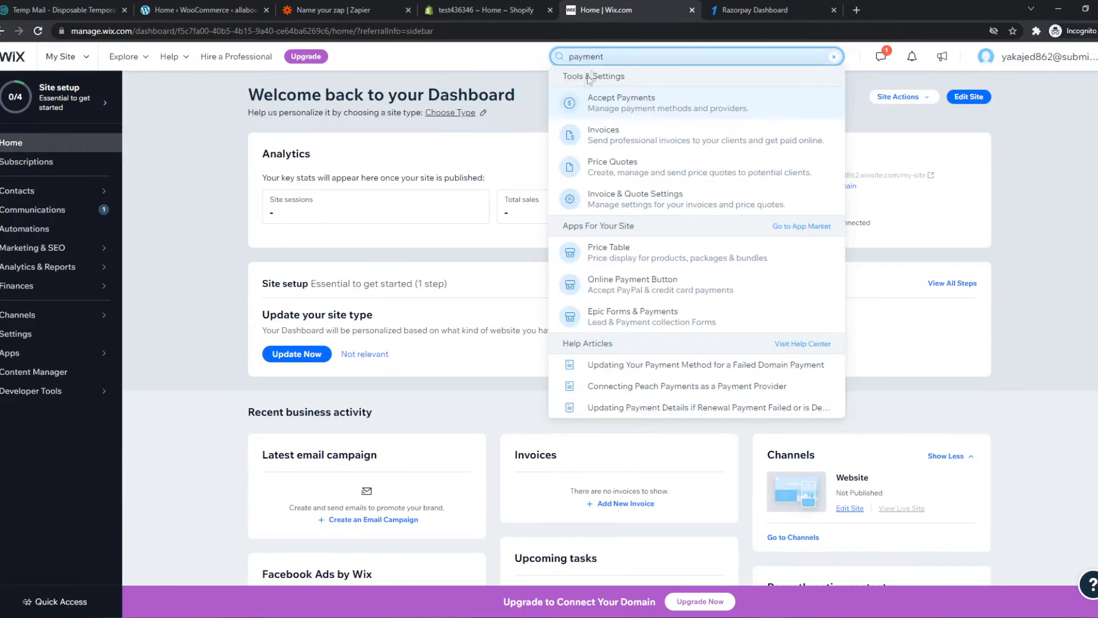
pyautogui.click(620, 102)
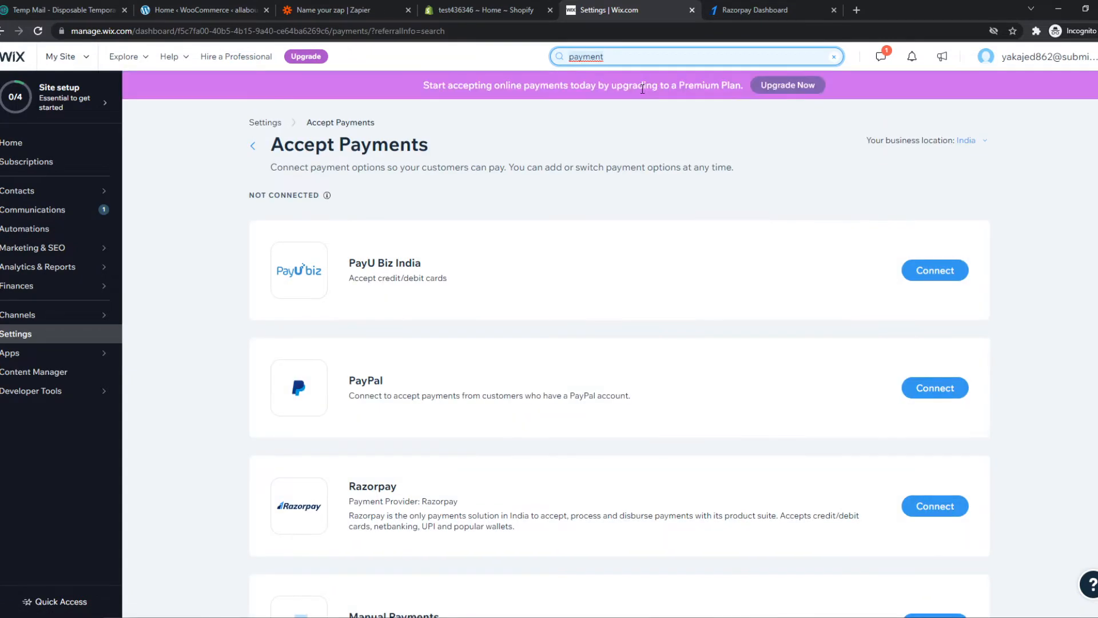
pyautogui.scroll(-3)
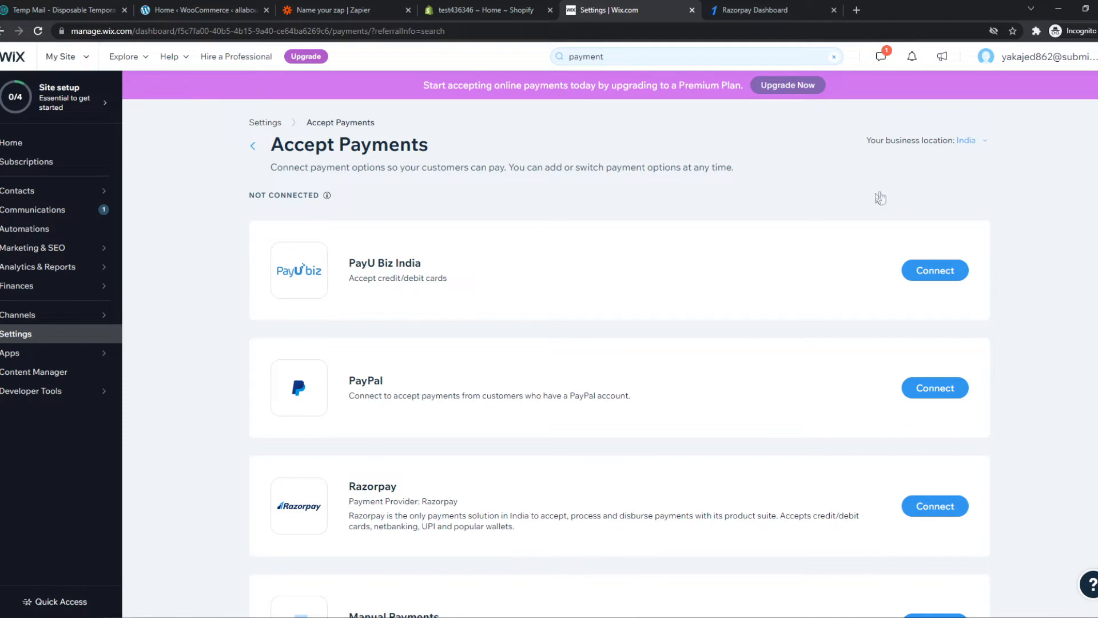
# Check the business location without changing it, then start connecting Razorpay as a provider.
pyautogui.click(969, 139)
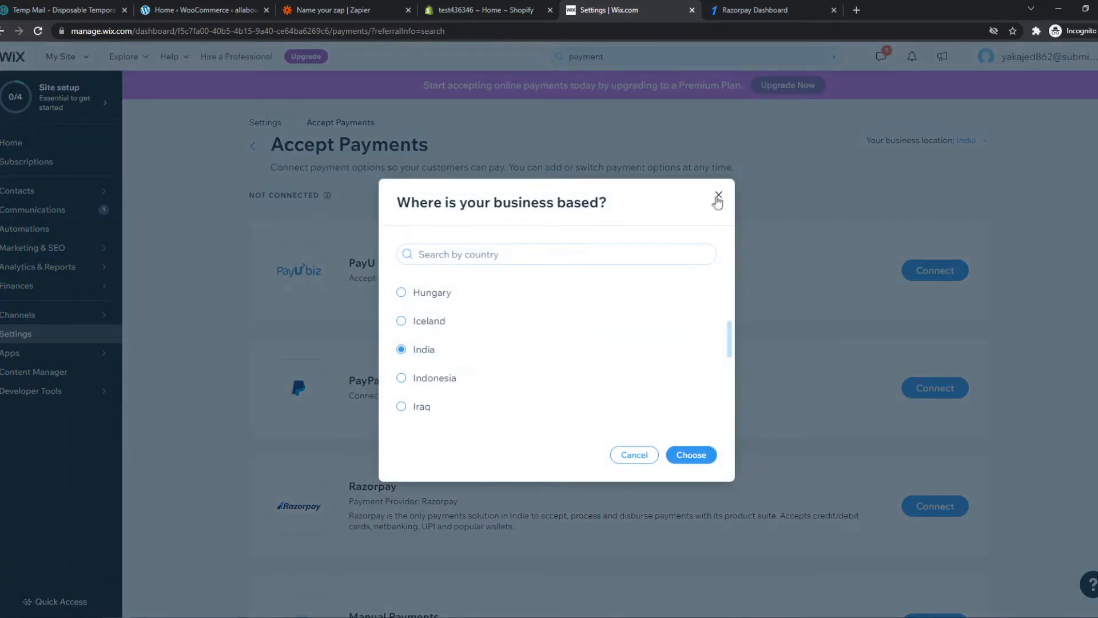
pyautogui.click(717, 195)
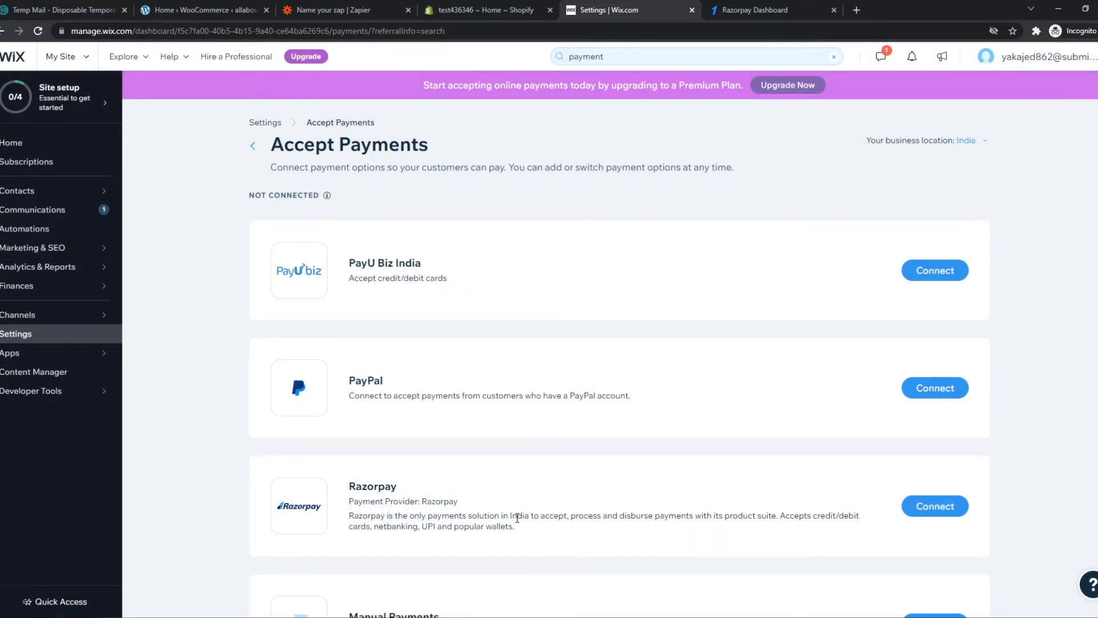
pyautogui.click(934, 506)
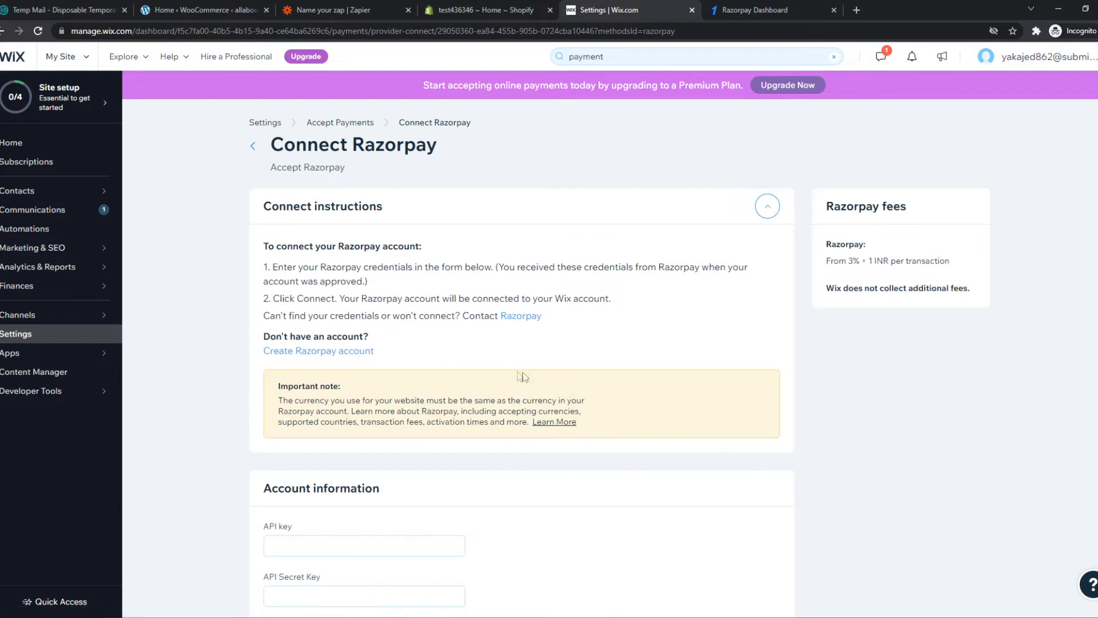
pyautogui.scroll(-3)
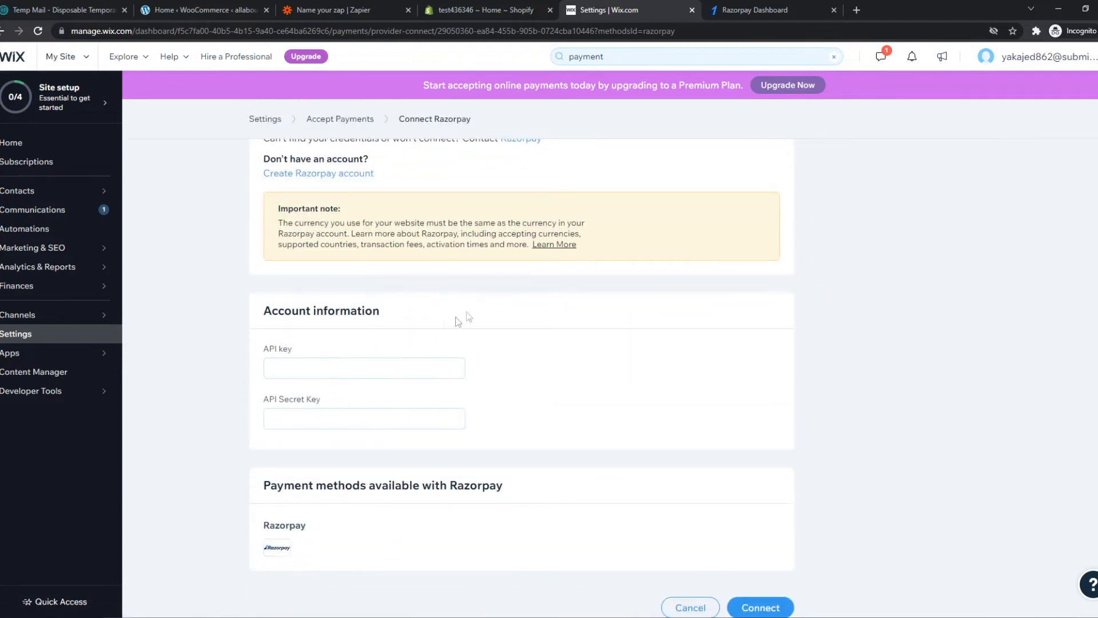
# In Razorpay Settings > API Keys, regenerate the test key with the old key deactivated immediately.
pyautogui.click(753, 10)
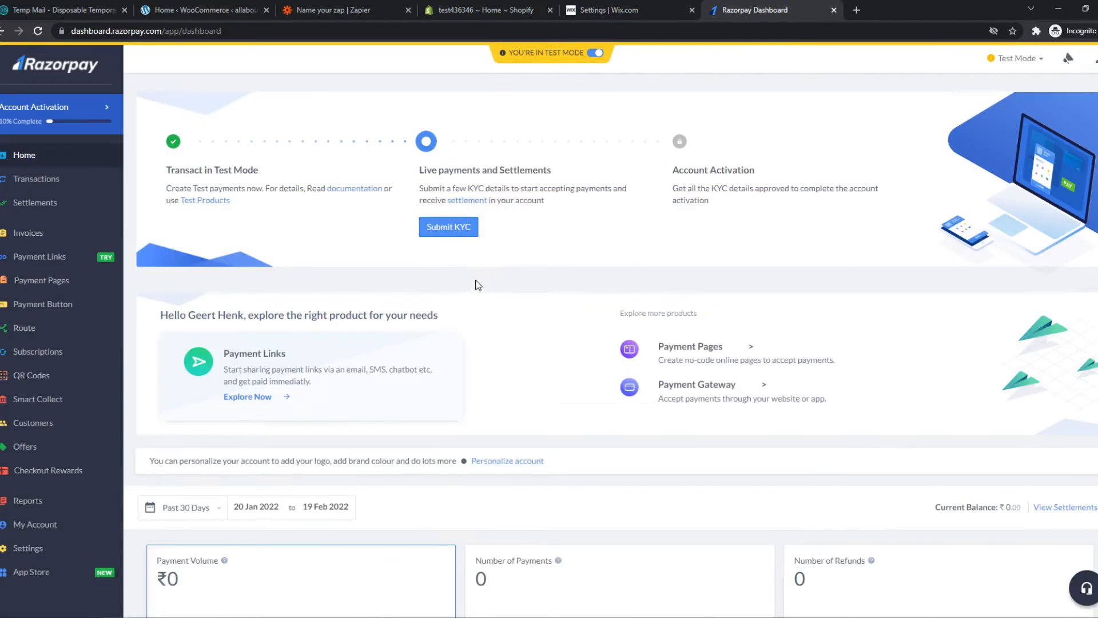
pyautogui.moveTo(413, 262)
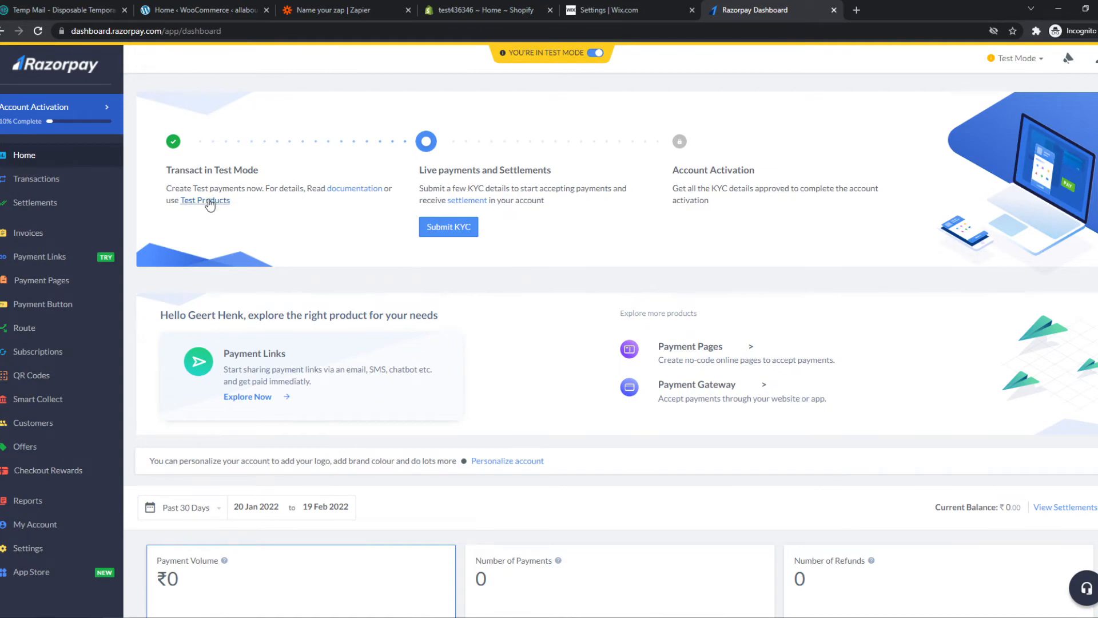
pyautogui.moveTo(416, 382)
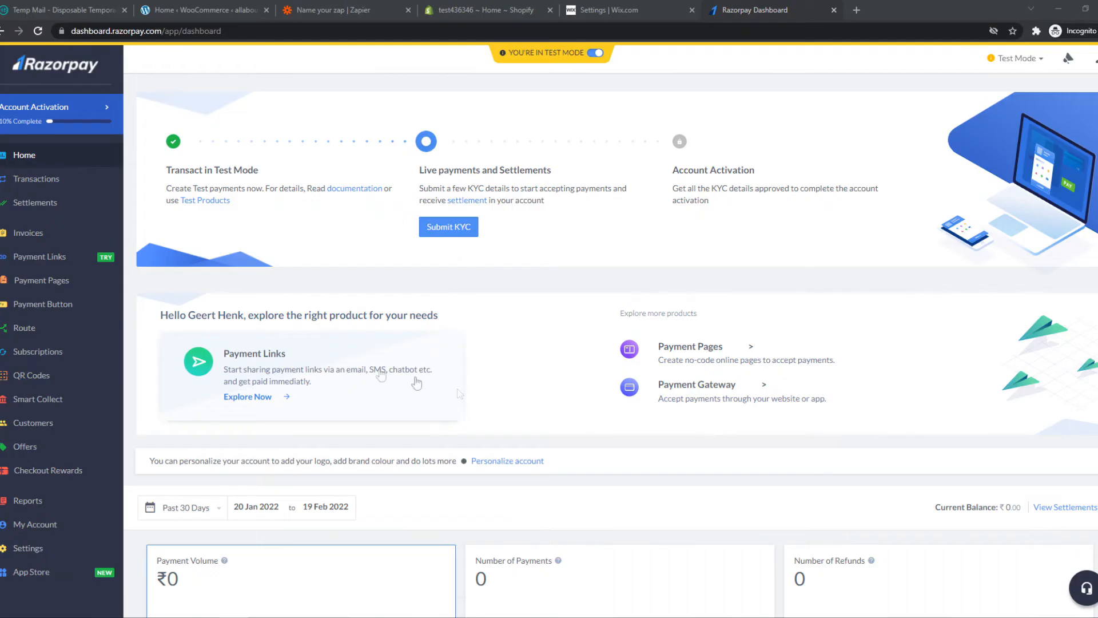
pyautogui.click(27, 550)
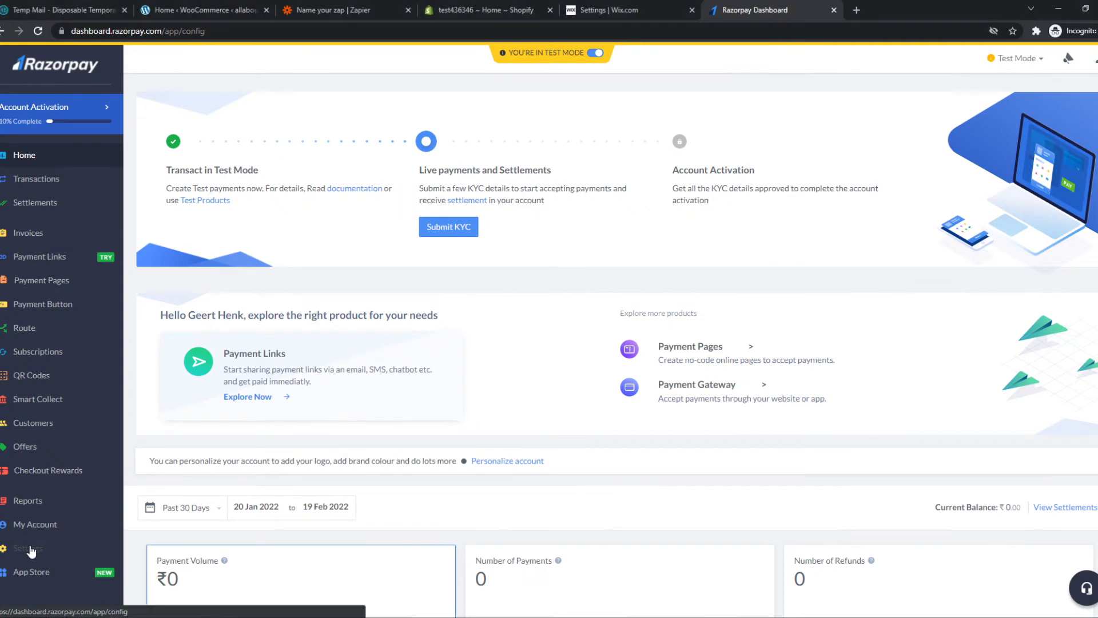
pyautogui.click(28, 548)
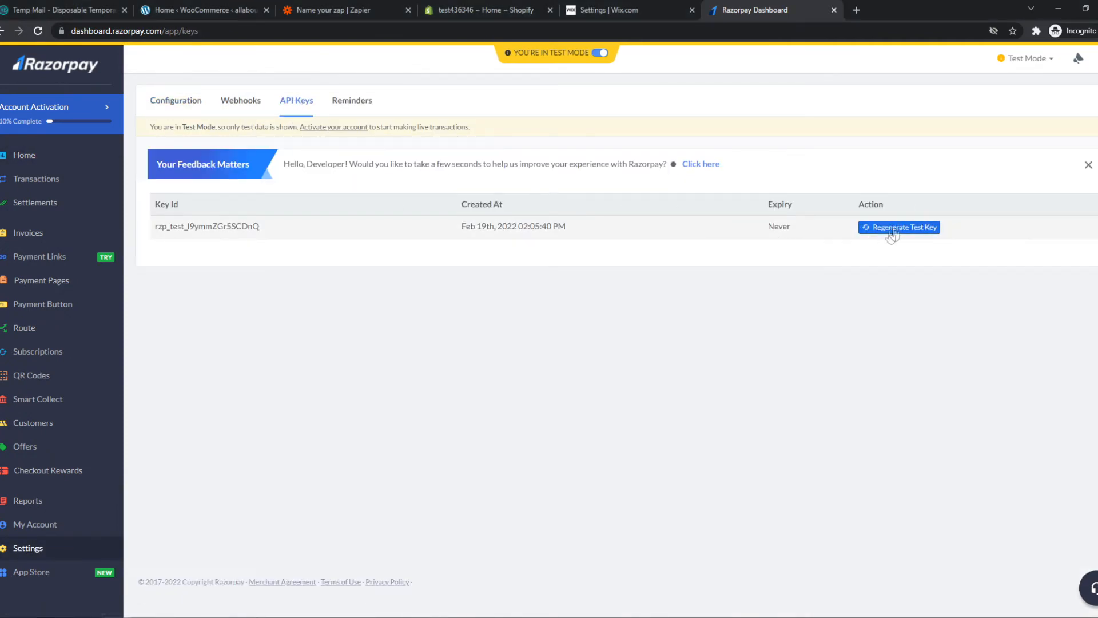
pyautogui.click(899, 226)
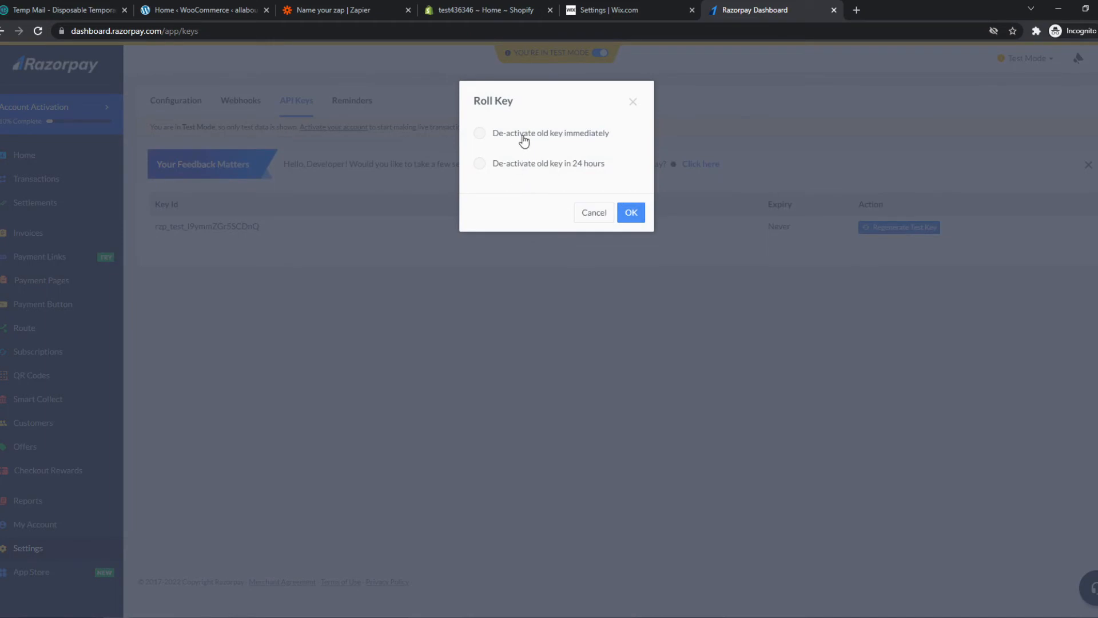
pyautogui.click(481, 133)
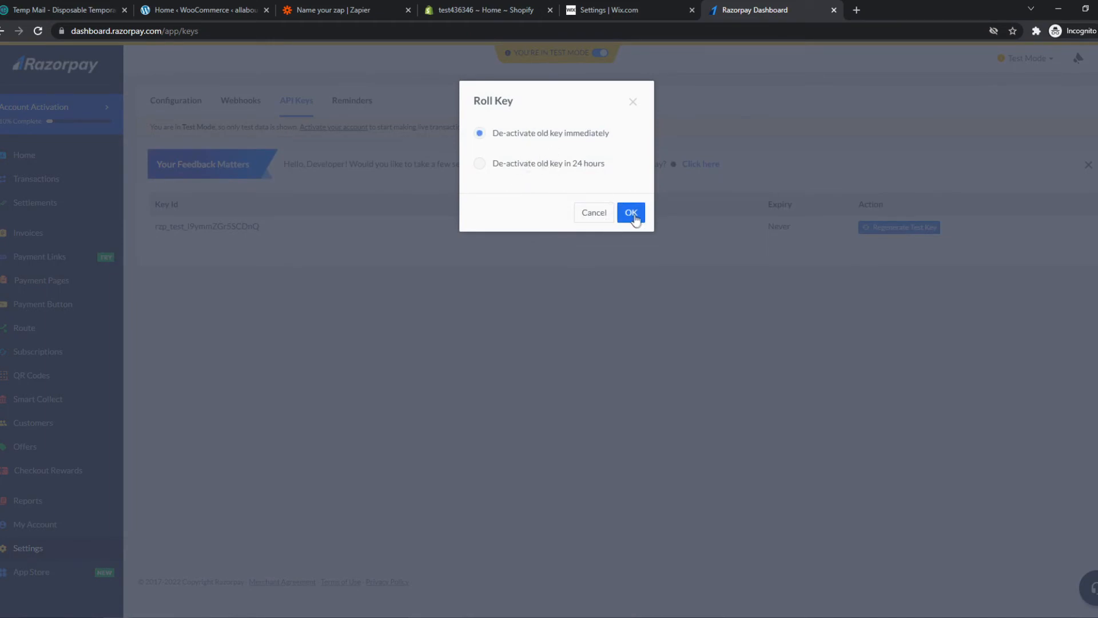
pyautogui.click(629, 212)
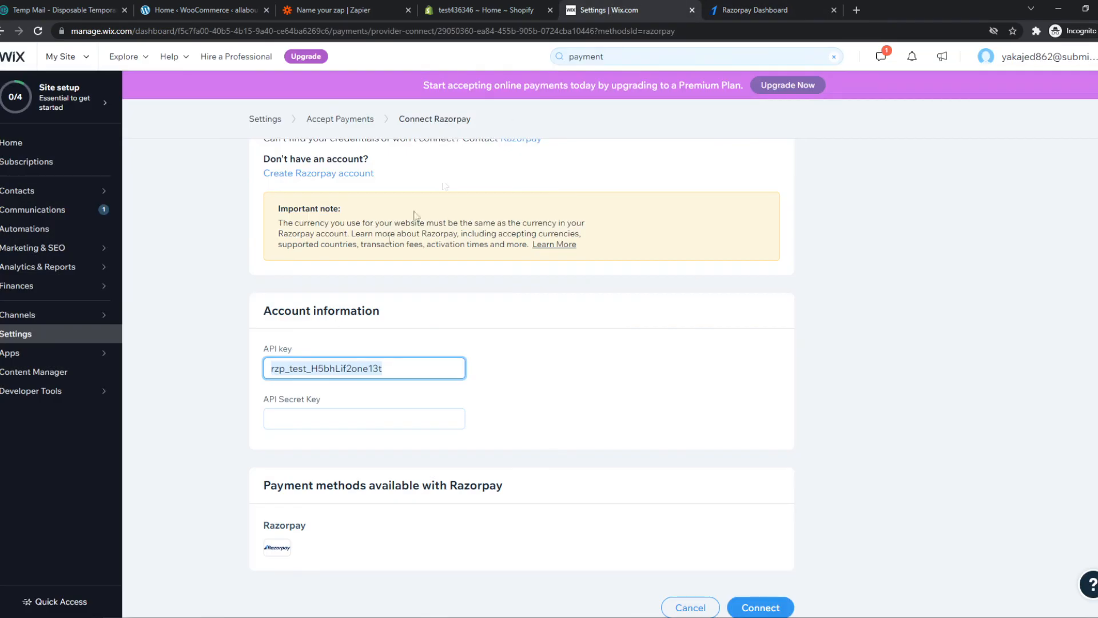
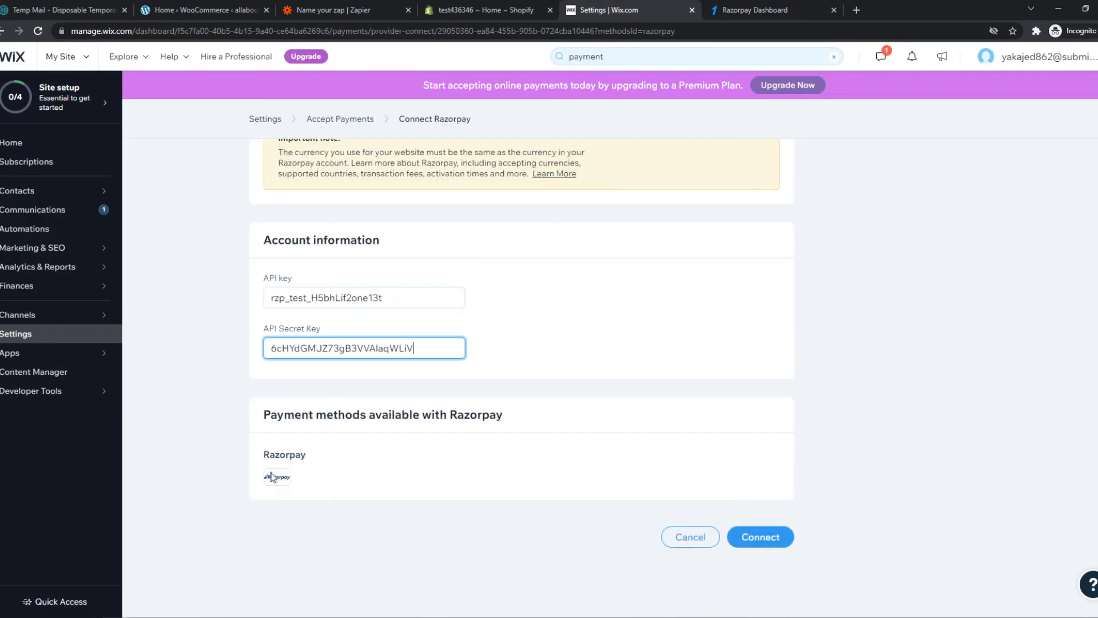
# Enter the Razorpay test secret key and connect the account in Wix.
pyautogui.click(760, 537)
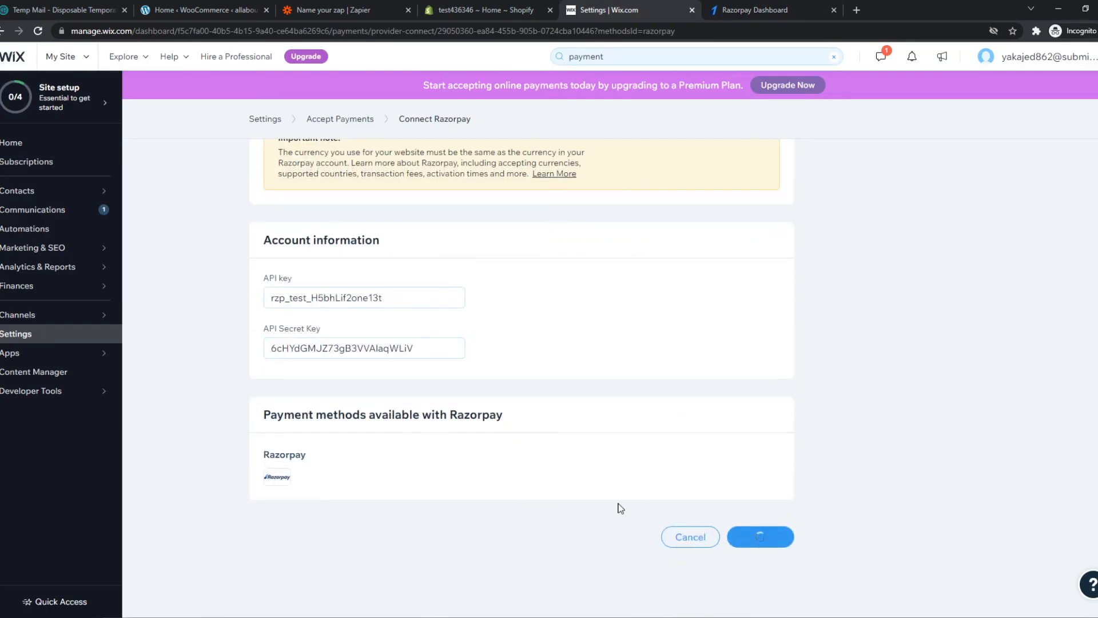
pyautogui.moveTo(611, 508)
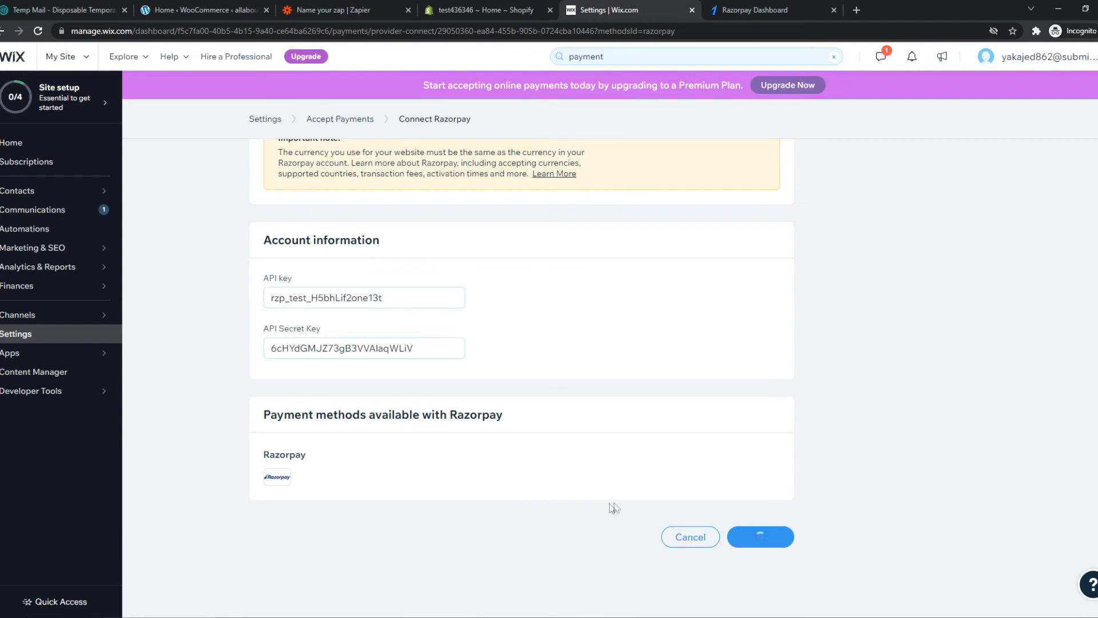
pyautogui.click(759, 537)
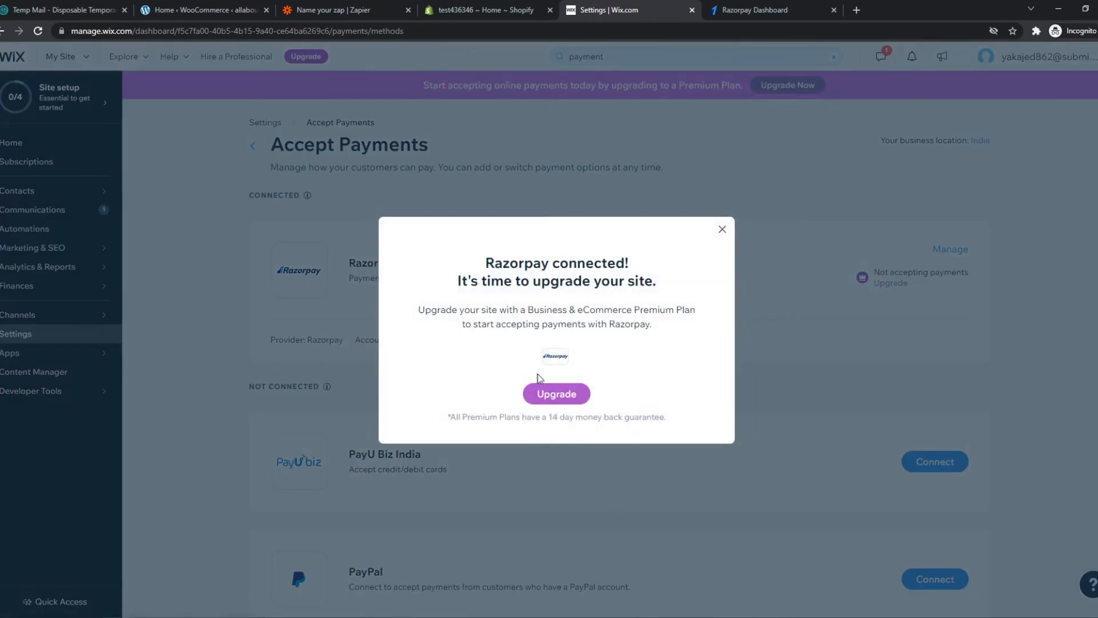
# Dismiss the 'Razorpay connected!' upgrade popup so Accept Payments lists Razorpay.
pyautogui.moveTo(487, 263); pyautogui.dragTo(628, 282)
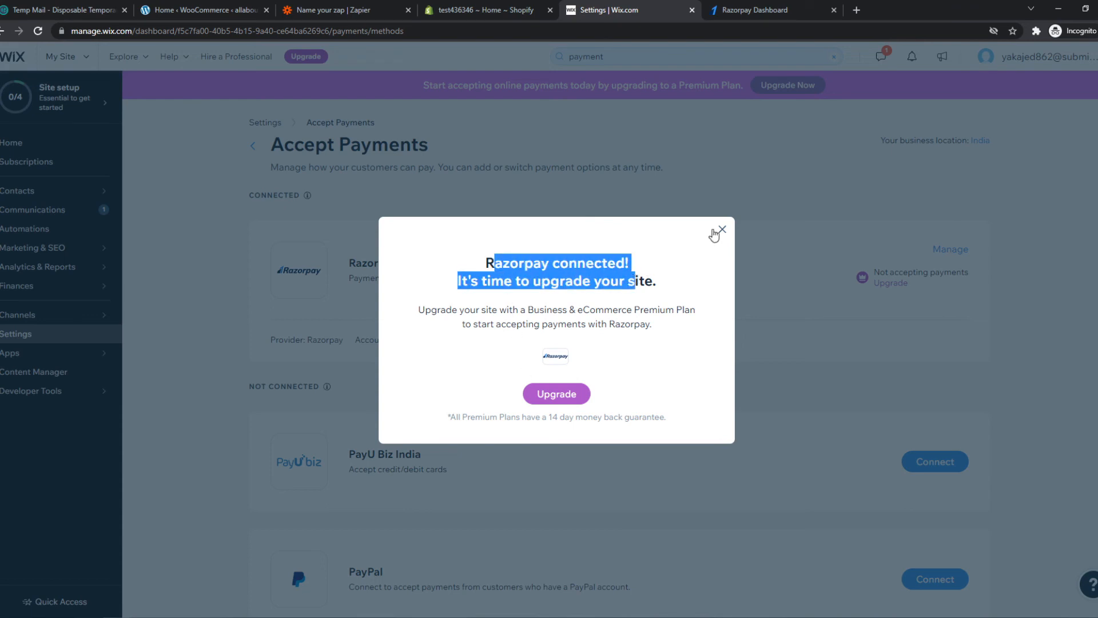
pyautogui.click(721, 231)
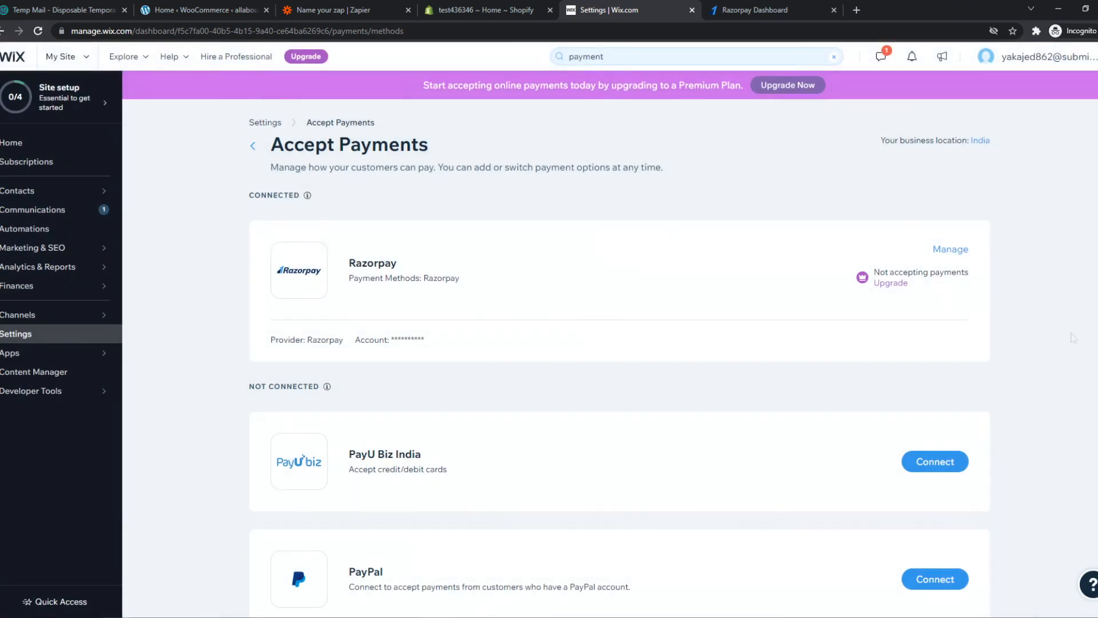